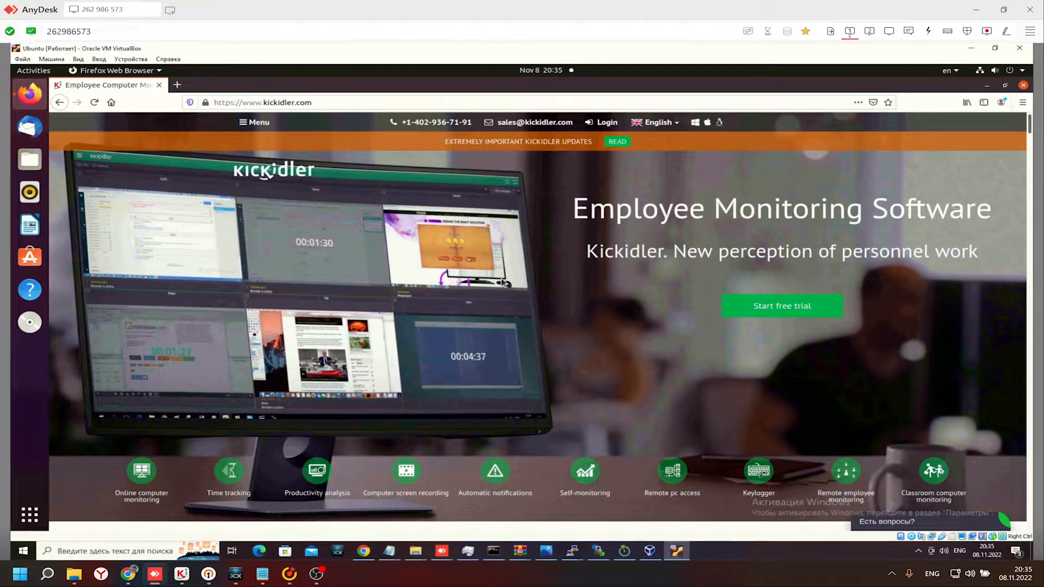
pyautogui.moveTo(548, 300)
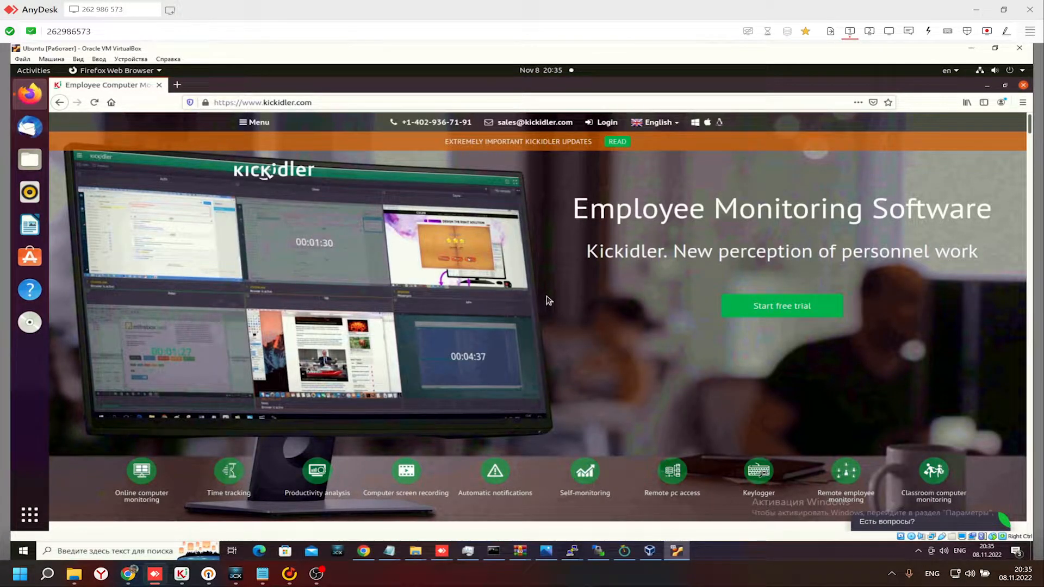
pyautogui.moveTo(204, 362)
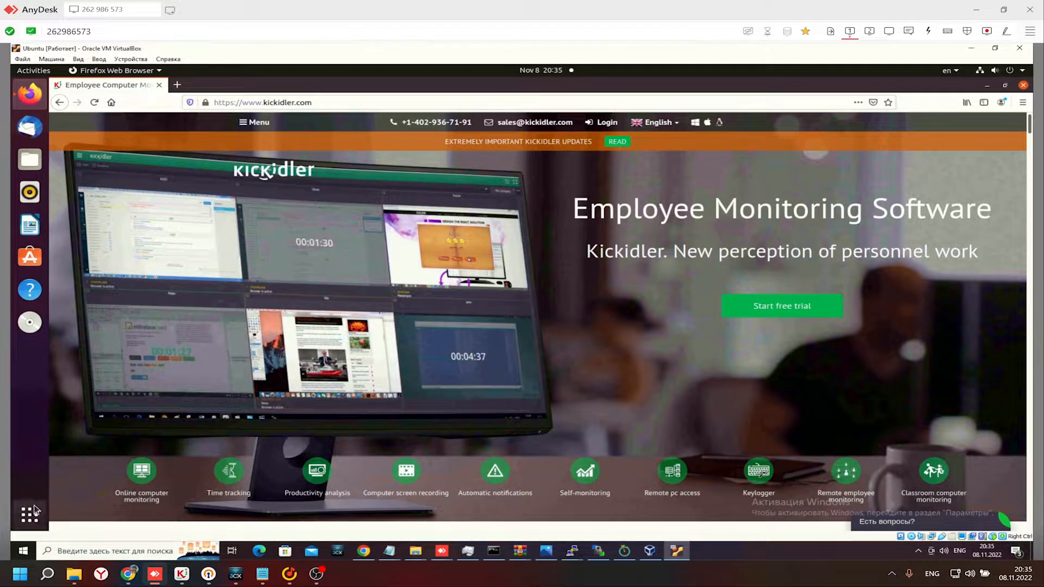
# Bring up the Ubuntu applications overview to find a terminal.
pyautogui.click(25, 514)
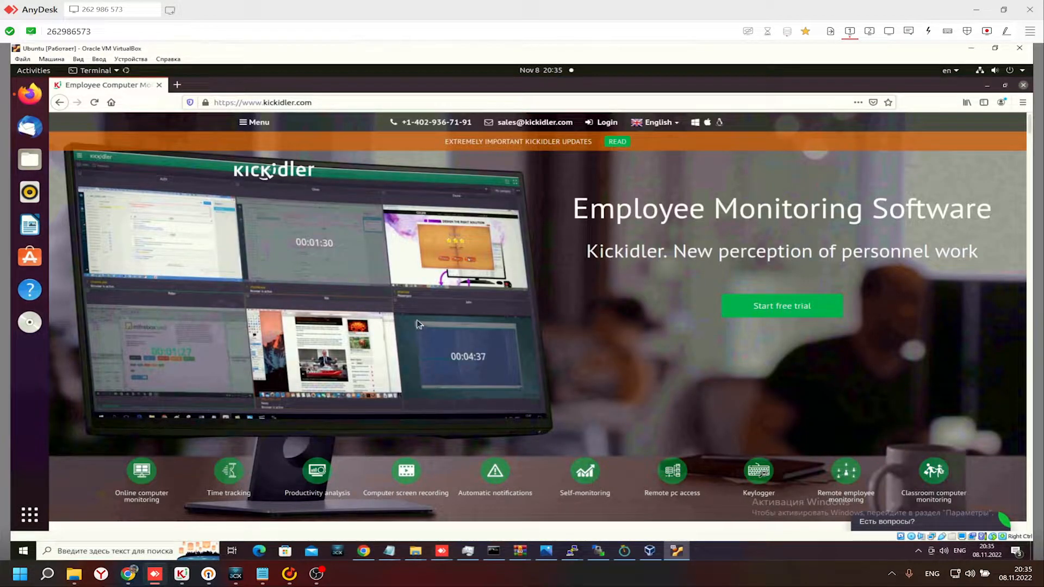
# Launch a terminal window and become root with sudo su and the password.
pyautogui.click(29, 322)
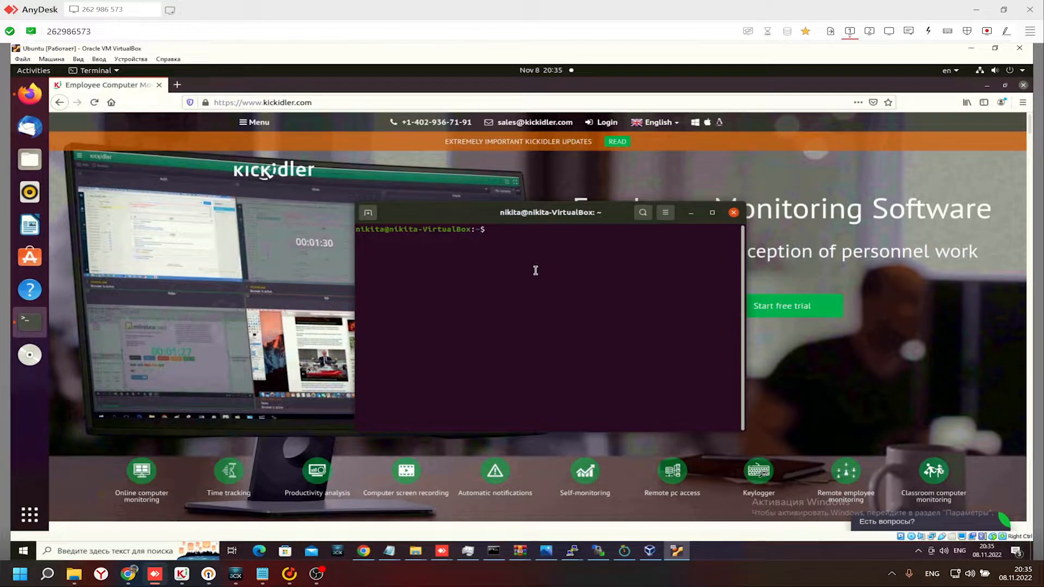
pyautogui.moveTo(543, 261)
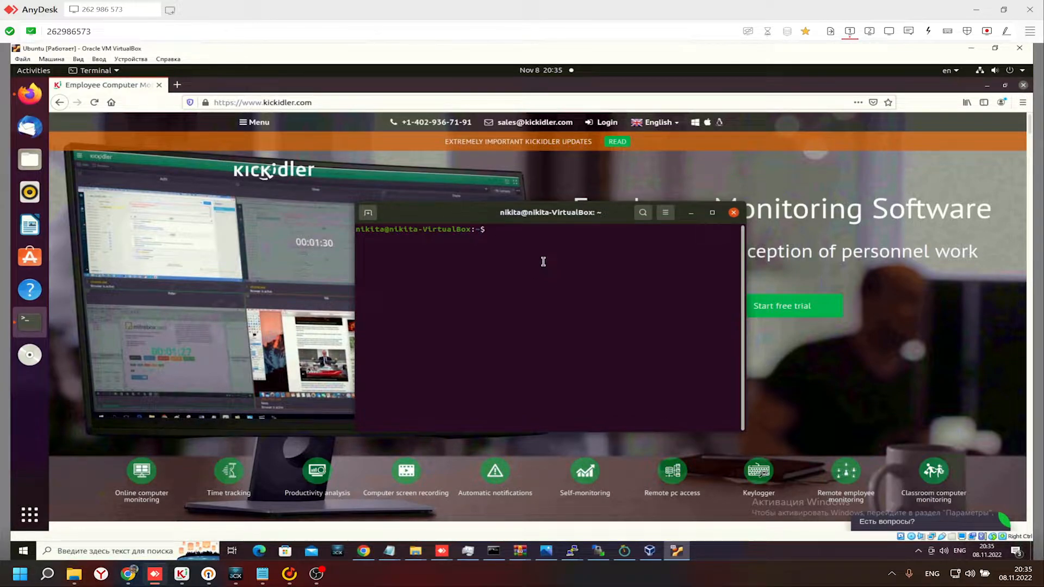
pyautogui.write('sudo su')
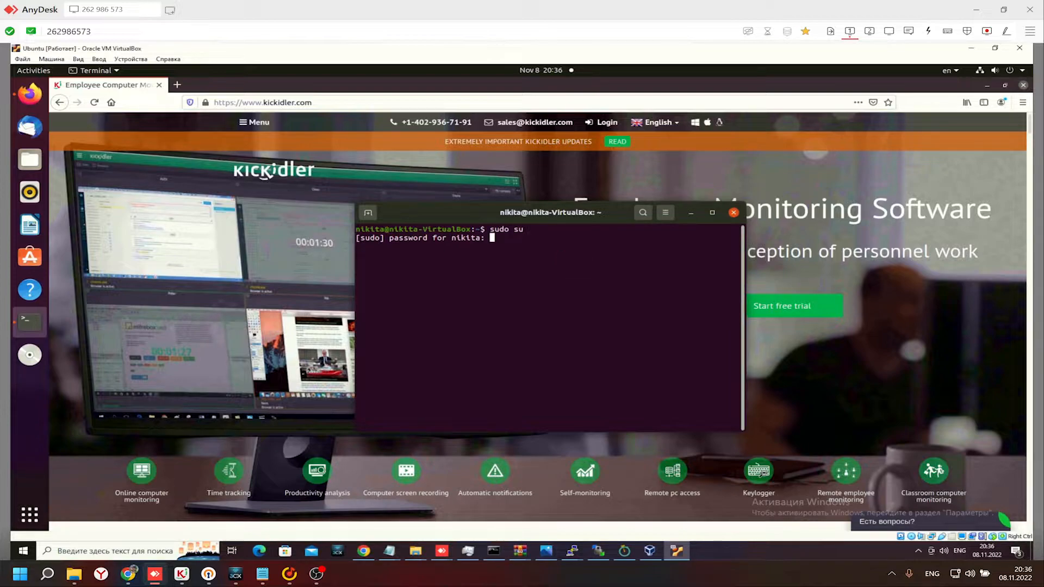
pyautogui.press('Return')
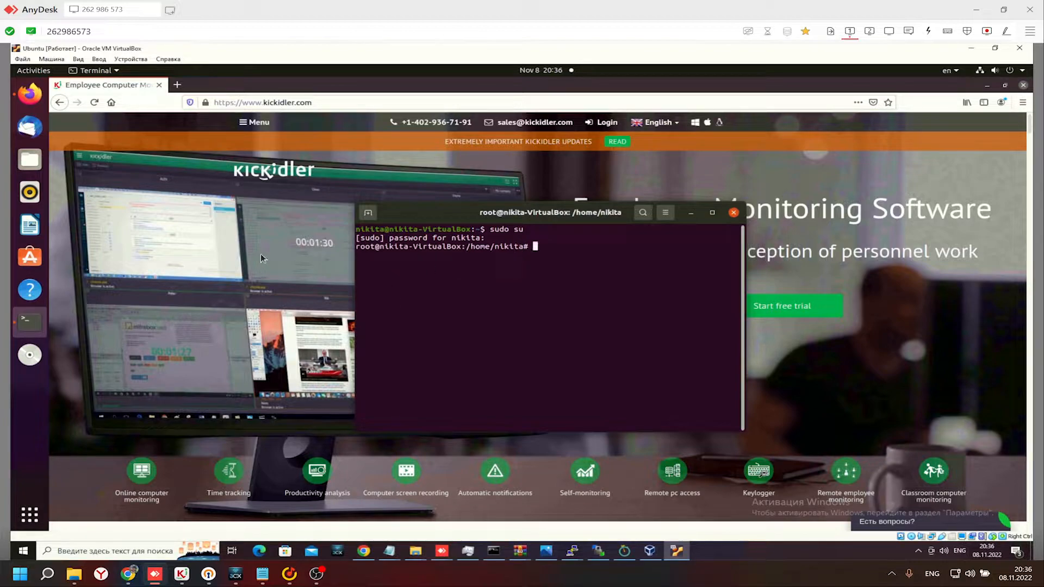
pyautogui.moveTo(220, 254)
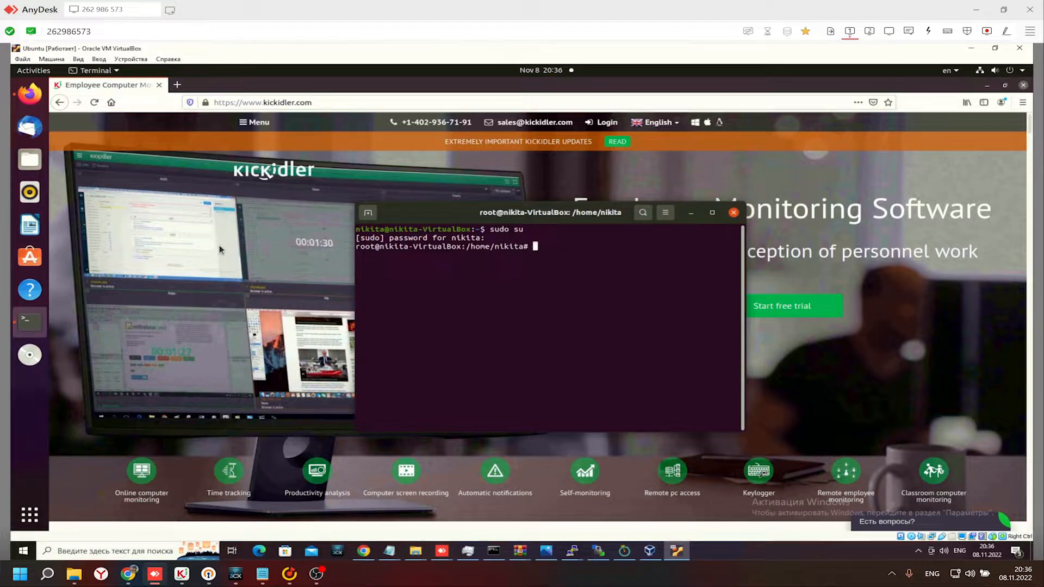
pyautogui.moveTo(231, 251)
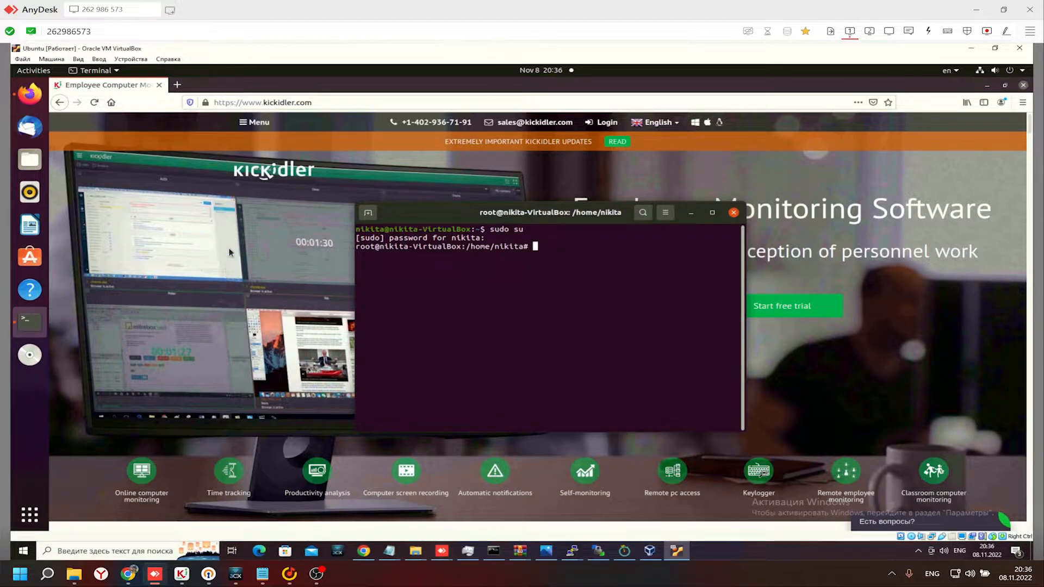
# Return to the Kickidler site and go to the For Clients installation instructions page.
pyautogui.click(733, 213)
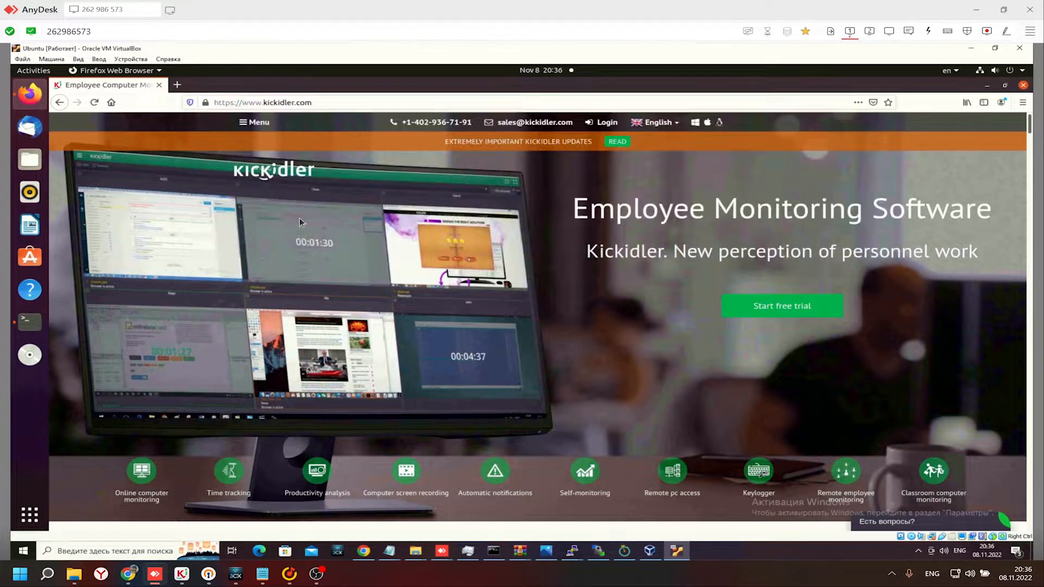
pyautogui.scroll(-3)
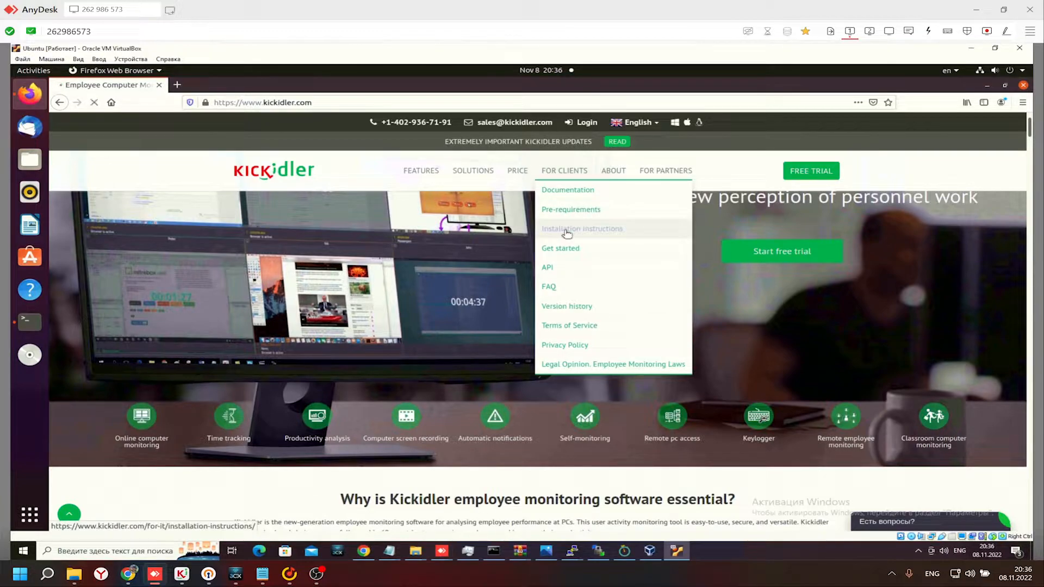
pyautogui.click(581, 228)
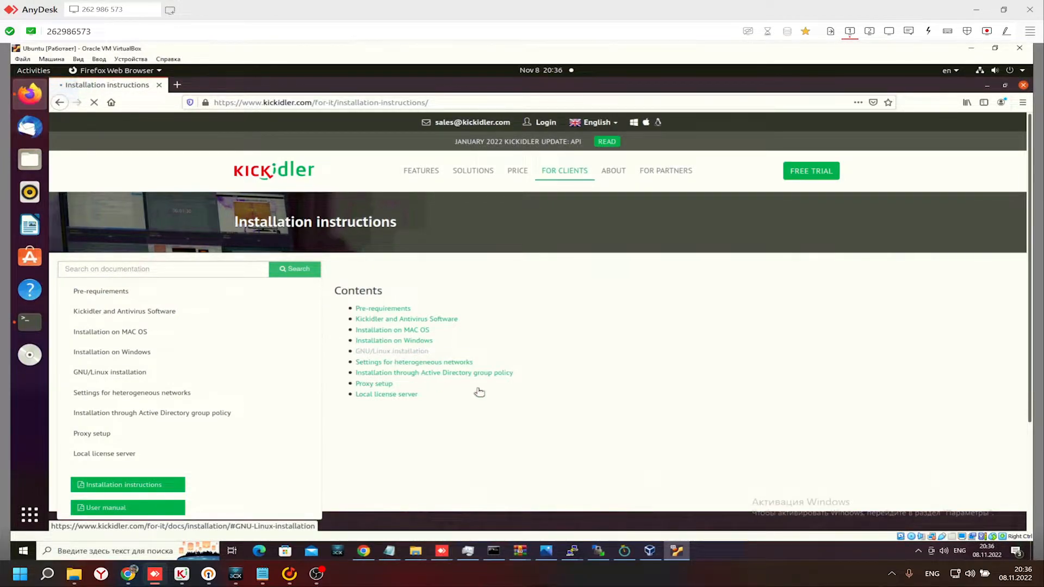
# Show the GNU/Linux installation section, scrolled to the Deb-based commands.
pyautogui.click(109, 372)
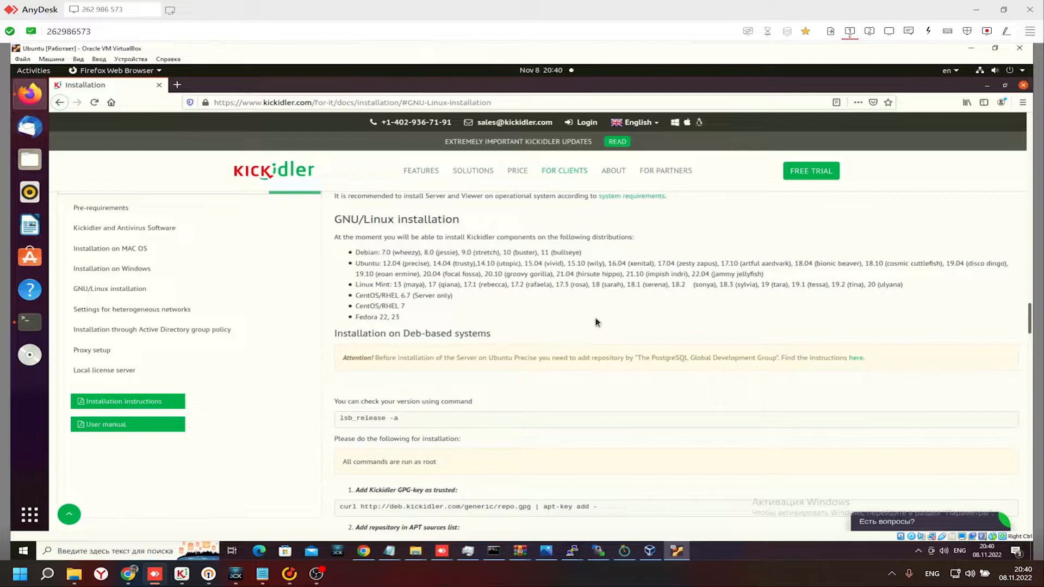
pyautogui.moveTo(593, 359)
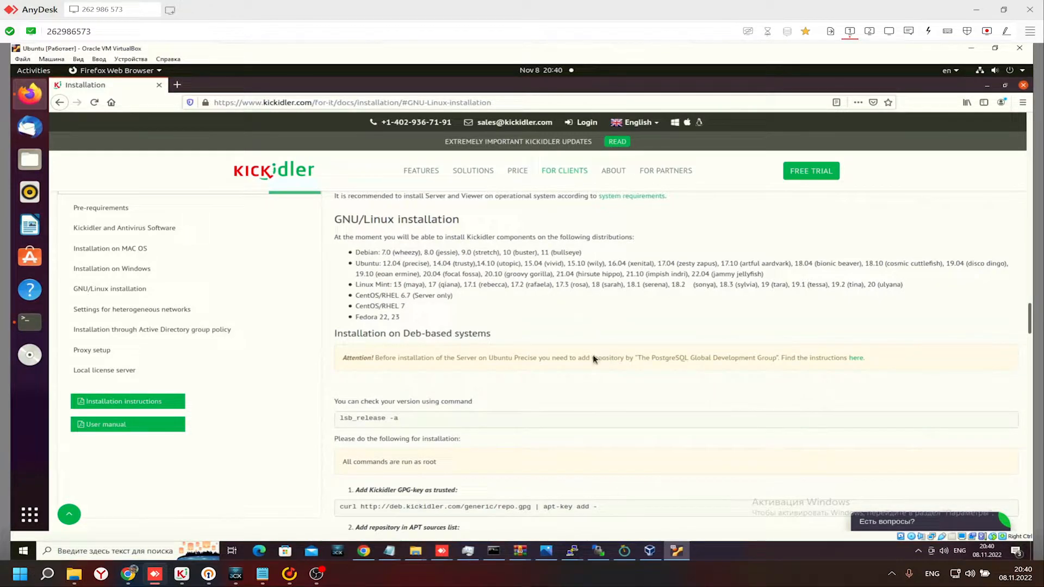
pyautogui.scroll(-3)
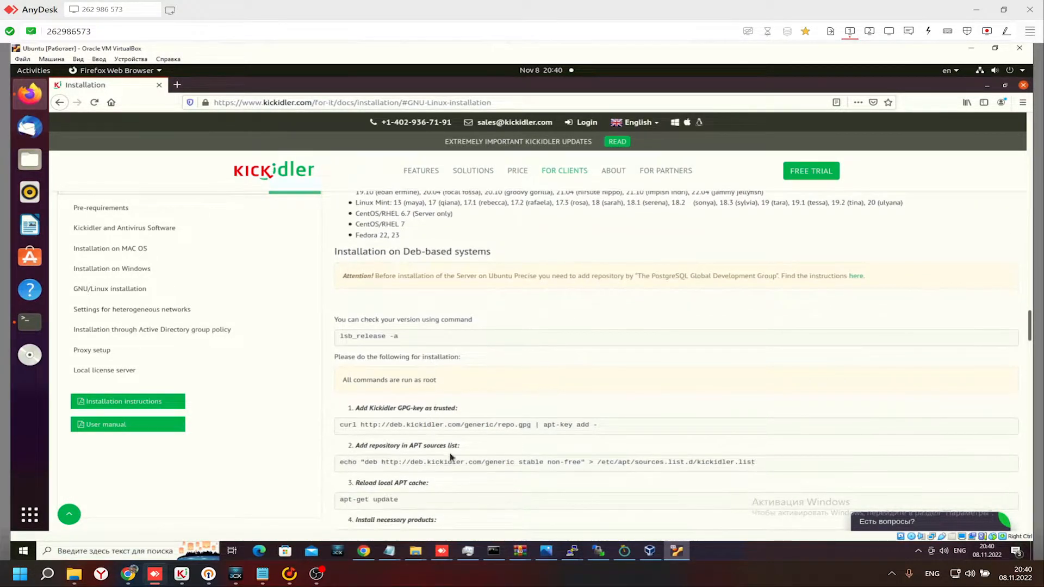
pyautogui.scroll(-3)
pyautogui.write('sudo su')
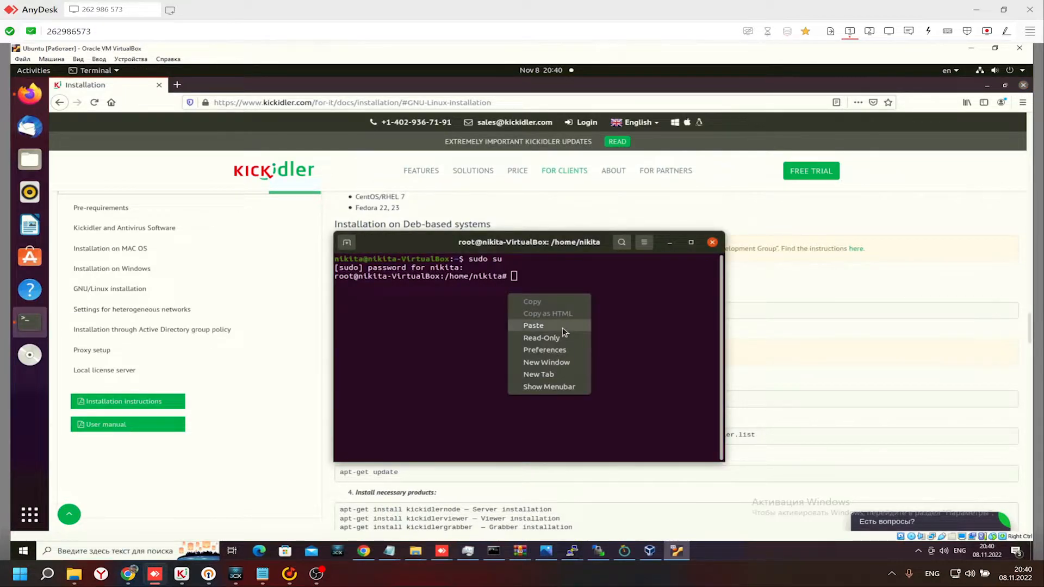
# Run the pasted curl/apt-key command adding the Kickidler GPG key, then return to the browser steps.
pyautogui.click(533, 325)
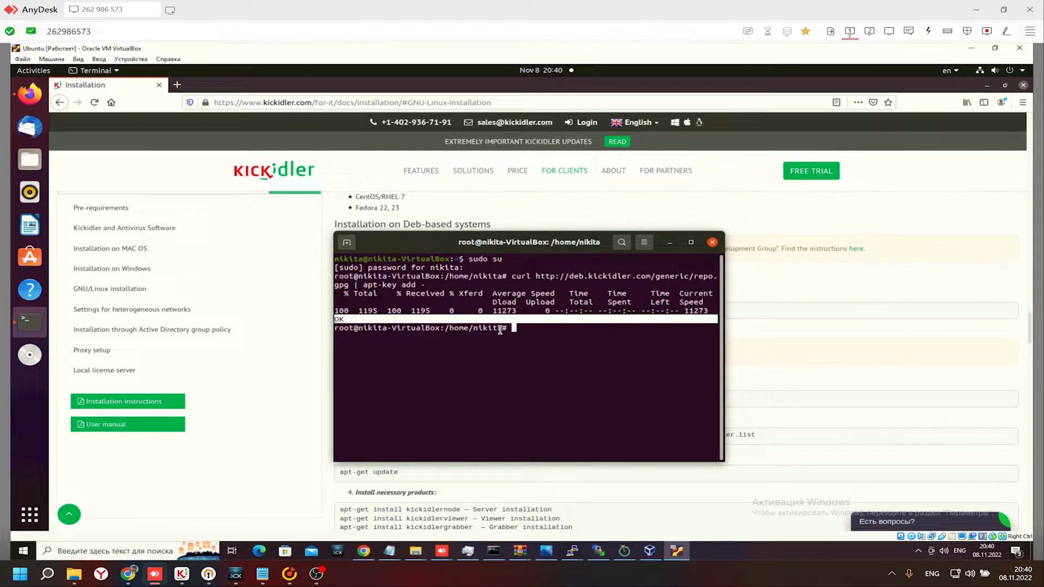
pyautogui.moveTo(553, 294)
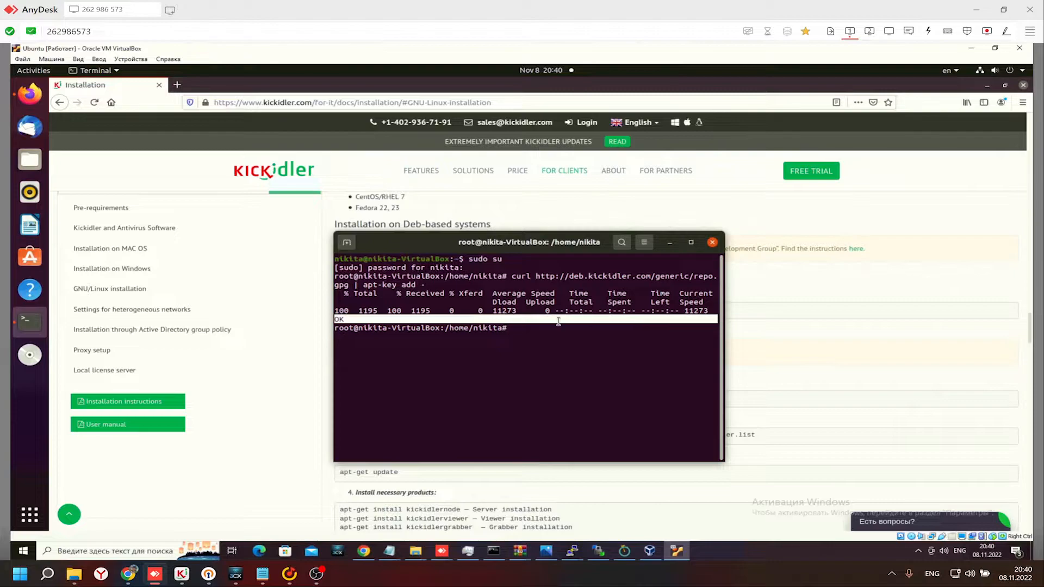
pyautogui.click(712, 241)
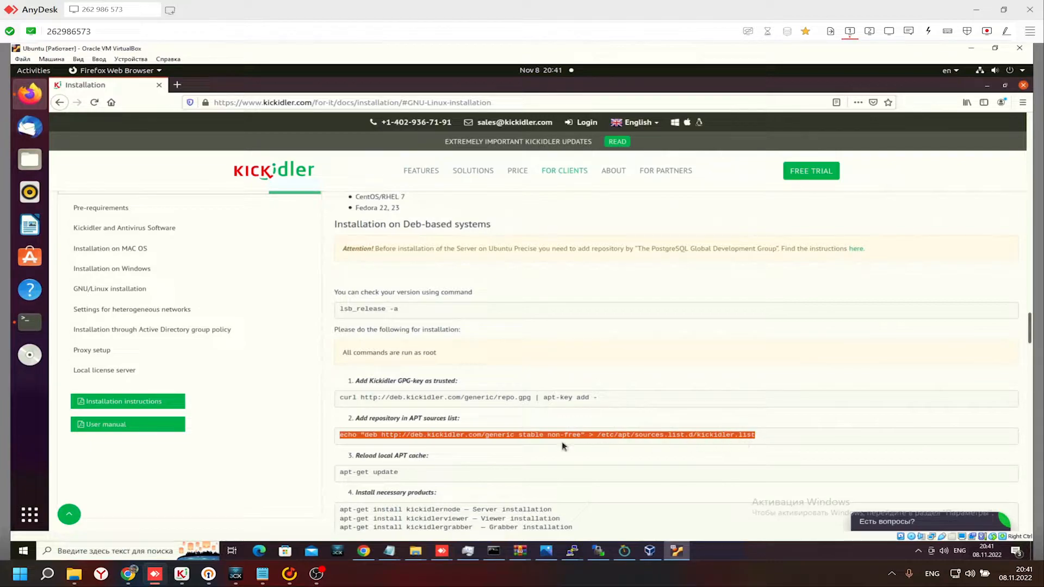
pyautogui.moveTo(526, 418)
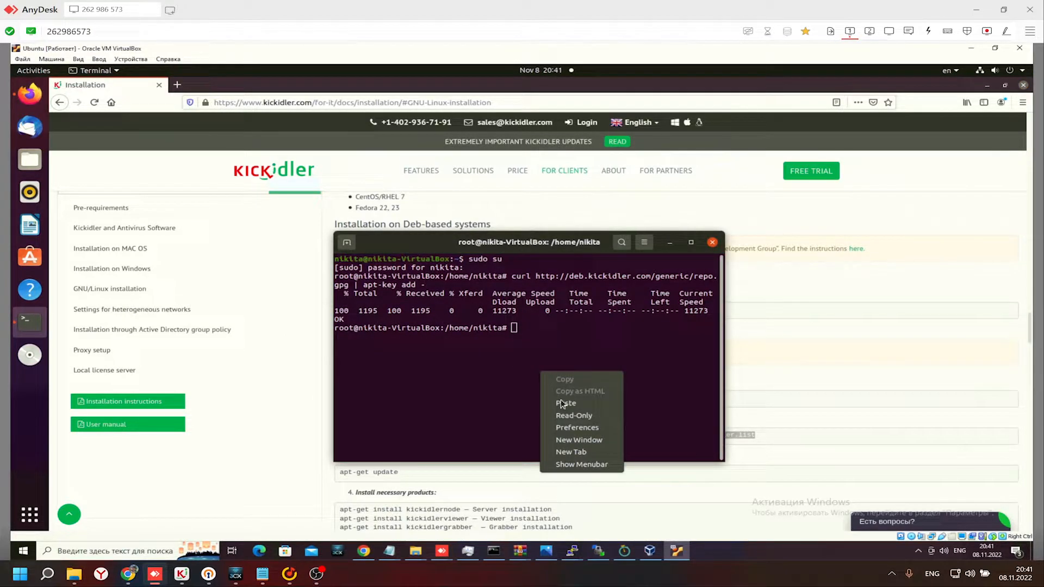
# Run the echo command writing the deb.kickidler.com generic stable non-free repo into kickidler.list.
pyautogui.click(566, 403)
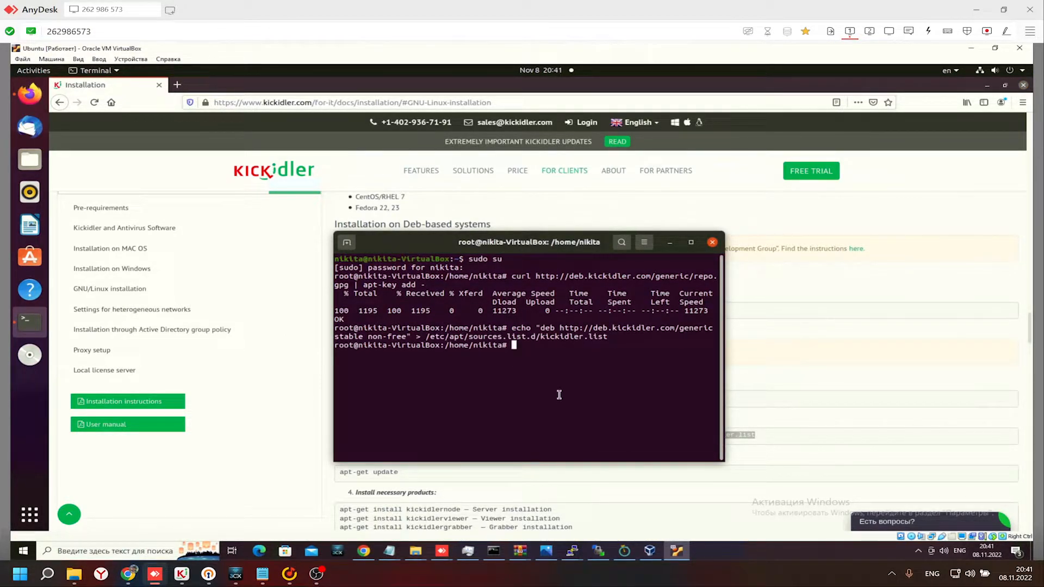
pyautogui.moveTo(538, 386)
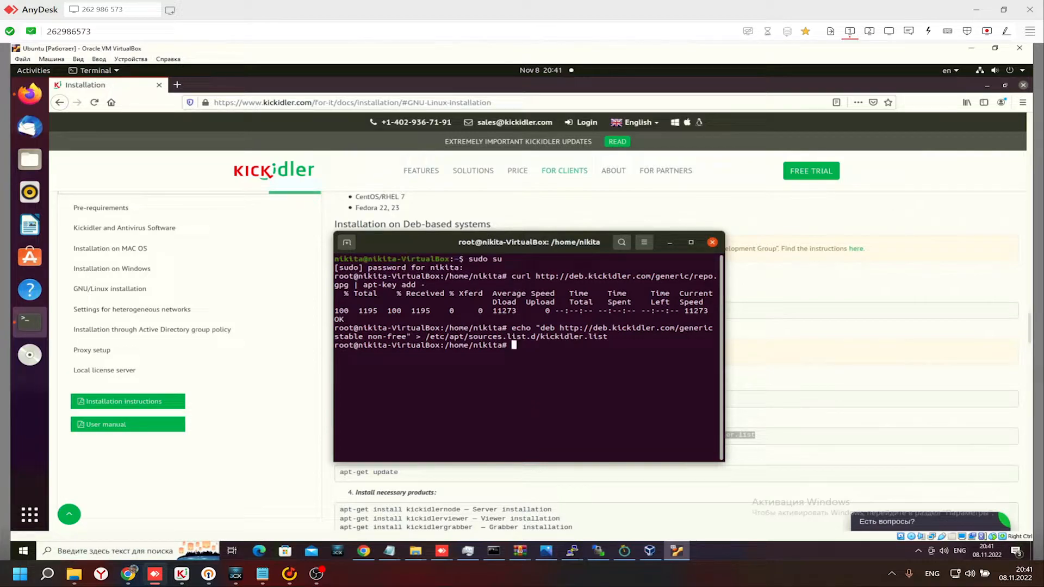
pyautogui.write('apt')
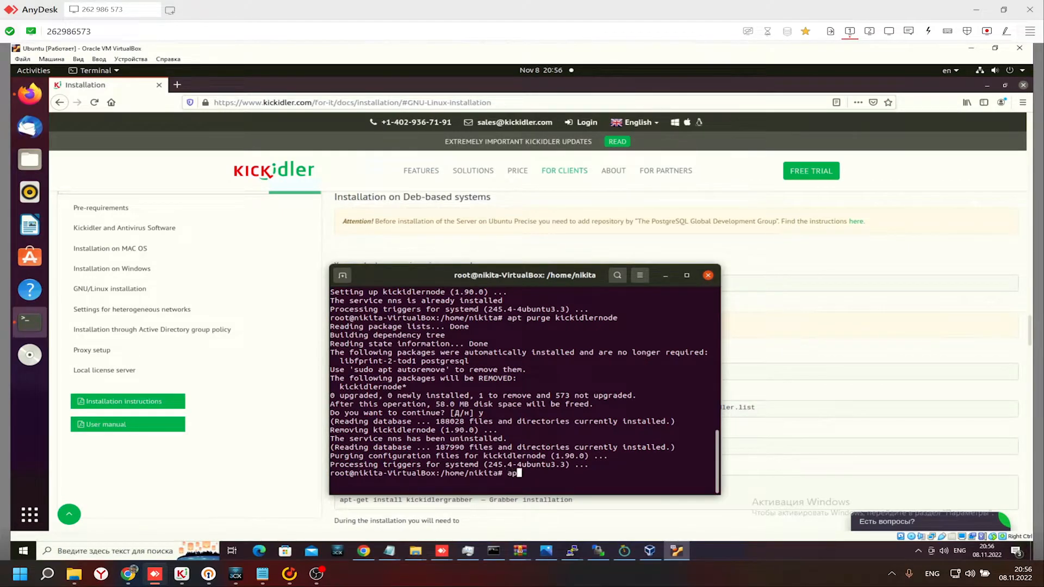
# Install kickidlernode with apt install and acknowledge its configuration warning dialog.
pyautogui.write('y=')
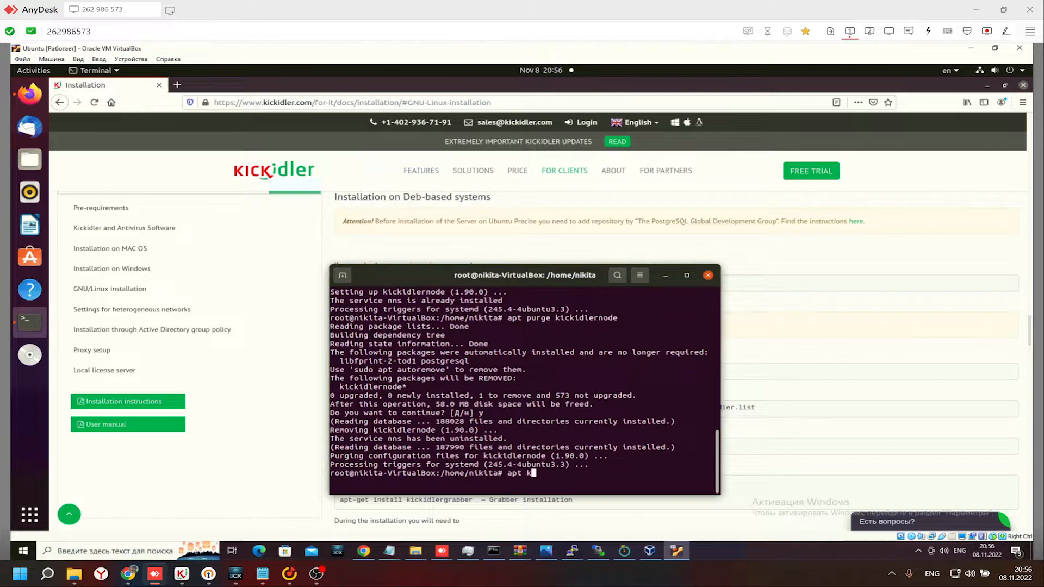
pyautogui.press('Backspace')
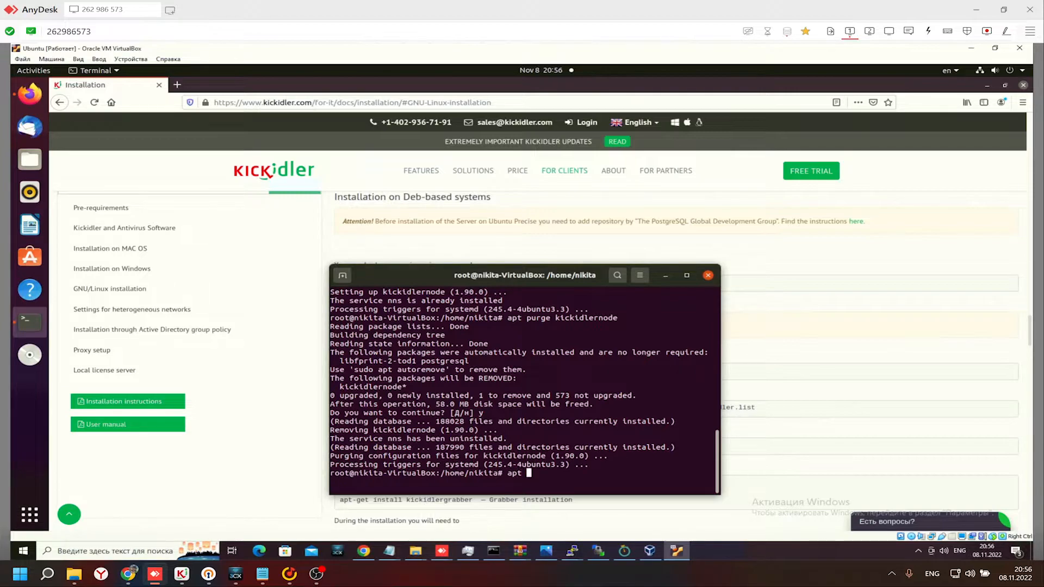
pyautogui.write('install ki')
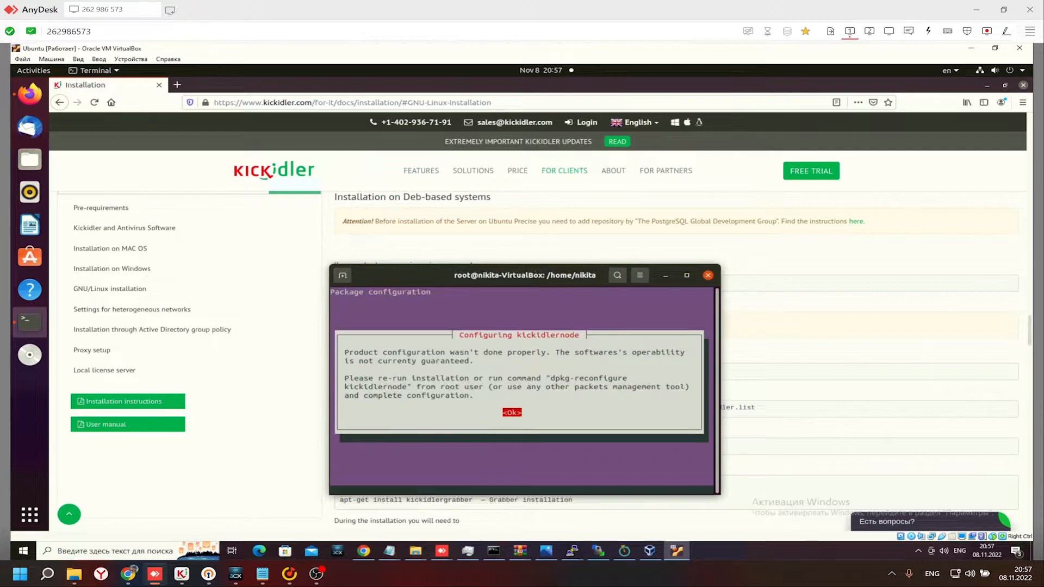
pyautogui.click(511, 412)
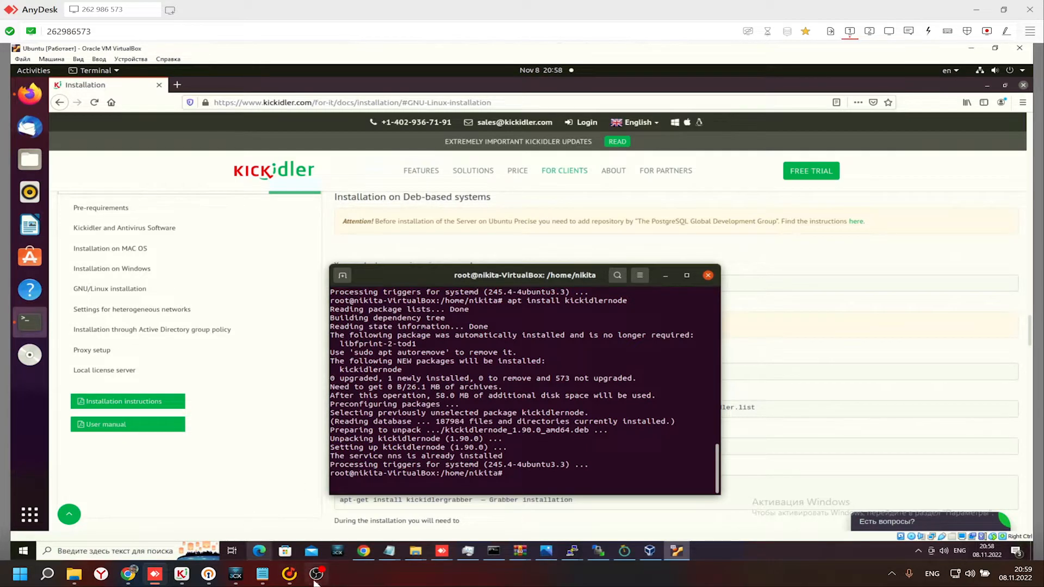
# Purge kickidlergrabber, reinstall it with apt-get and skip the activation key prompt.
pyautogui.write('apt purge kickidlergrabber')
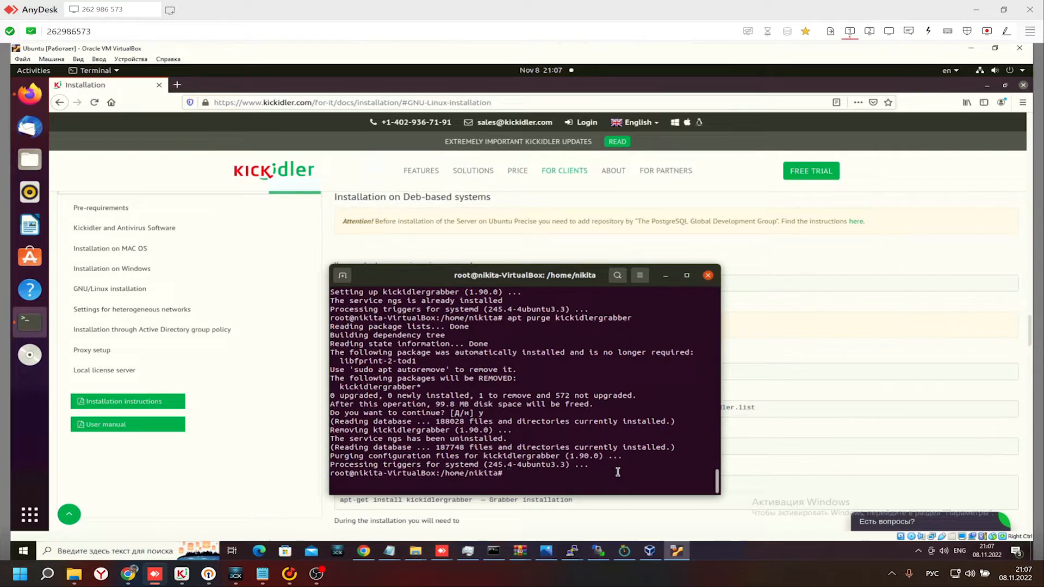
pyautogui.write('apt-get install')
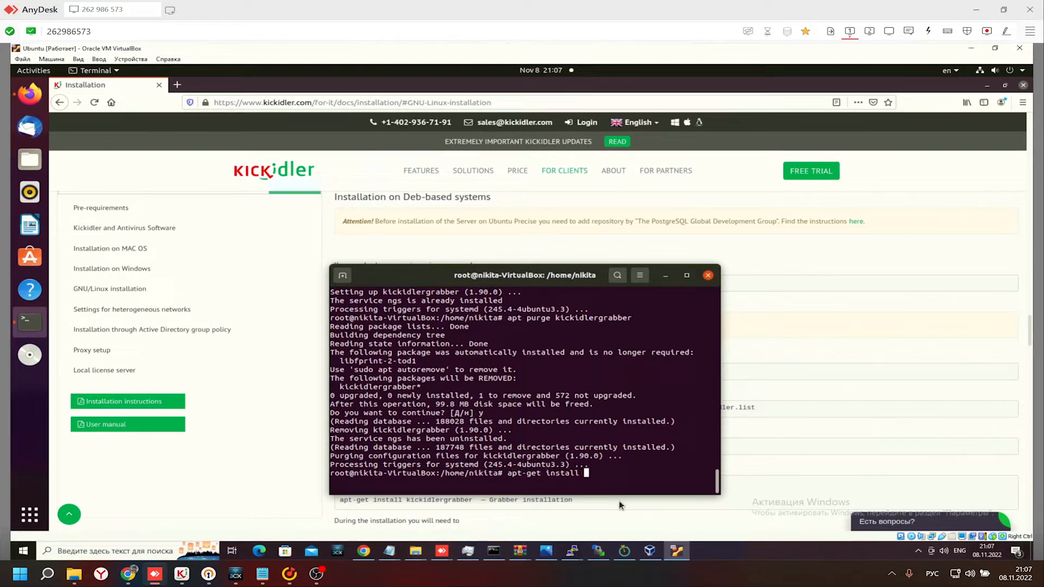
pyautogui.write('kickidler')
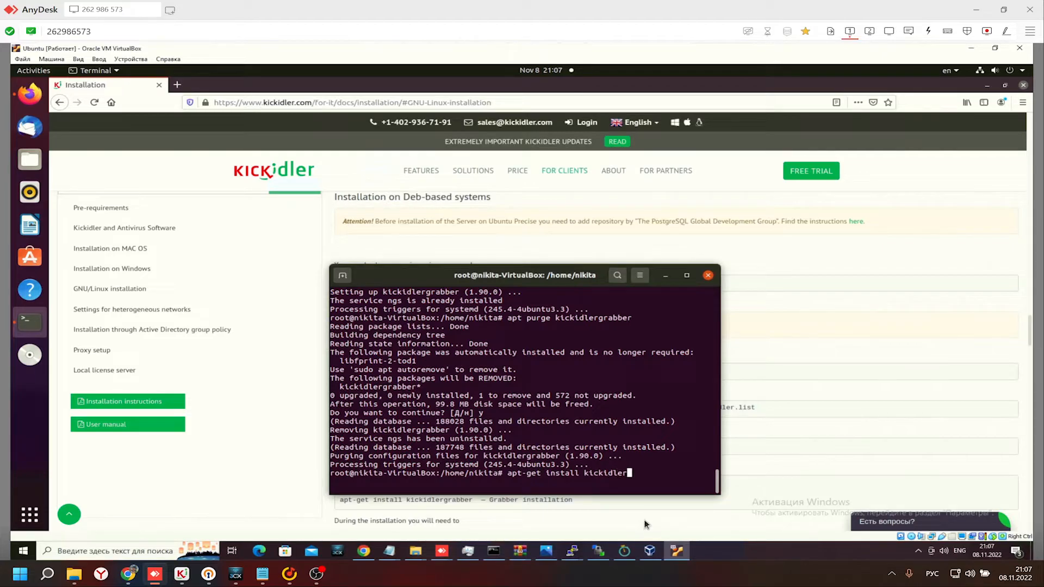
pyautogui.write('grabber')
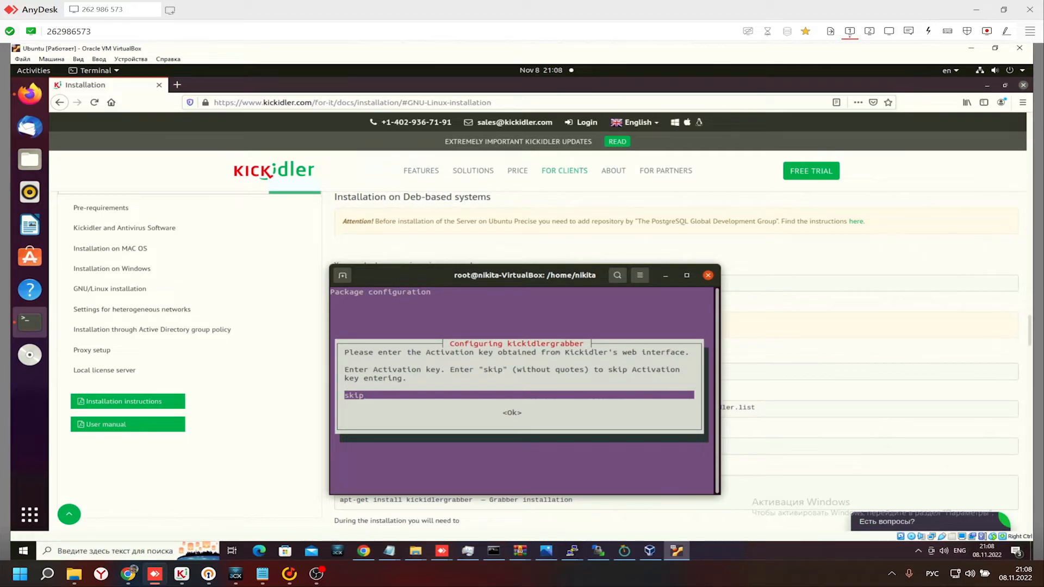
pyautogui.press('Return')
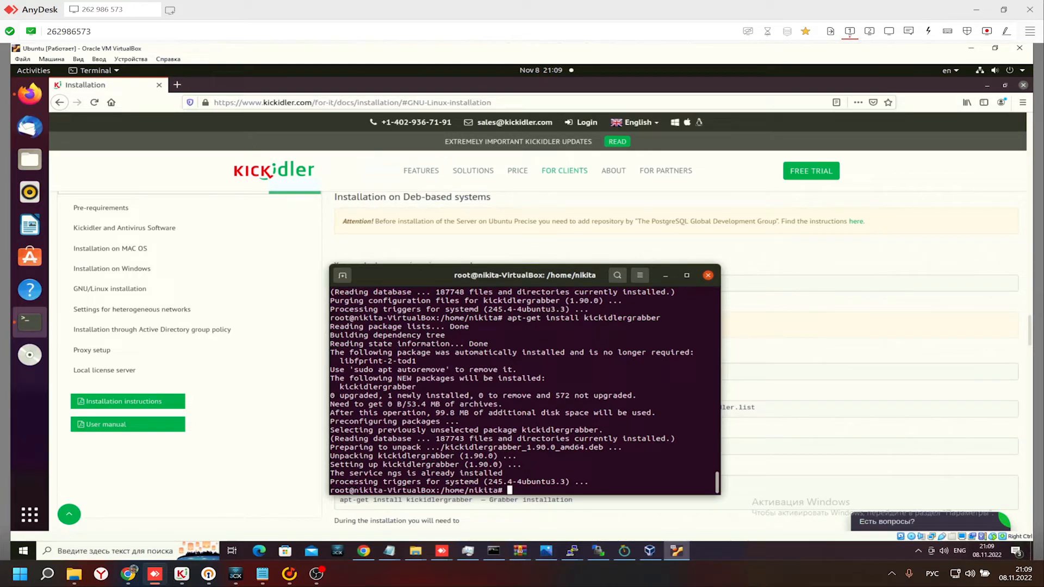
# Remove kickidlerviewer with apt-get remove before reinstalling it.
pyautogui.write('apt-get remove kickidlerviewer')
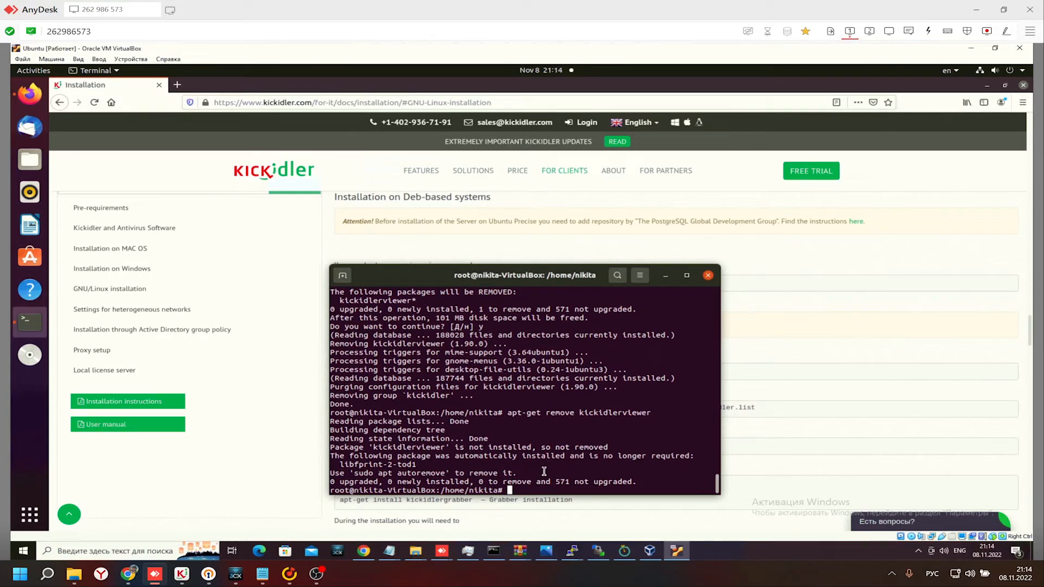
# Run apt-get install kickidlerviewer as root.
pyautogui.write('apt')
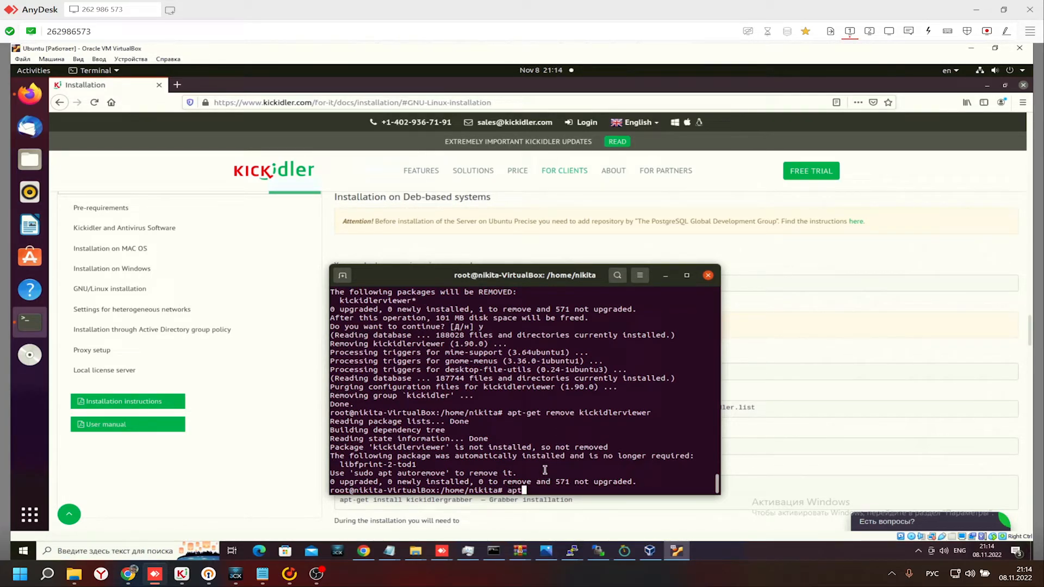
pyautogui.write('-get install kickidlerviewer')
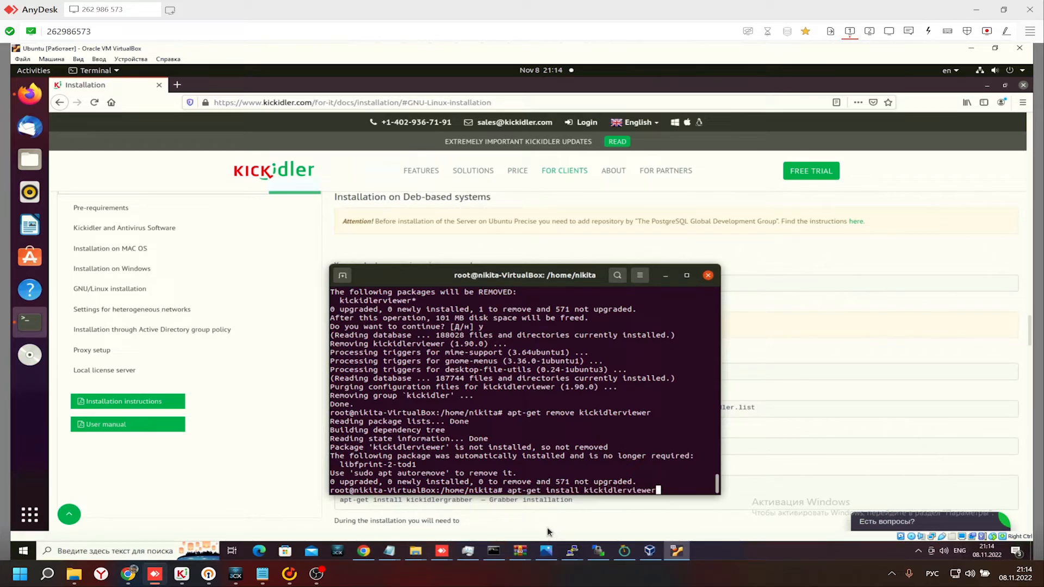
pyautogui.press('Return')
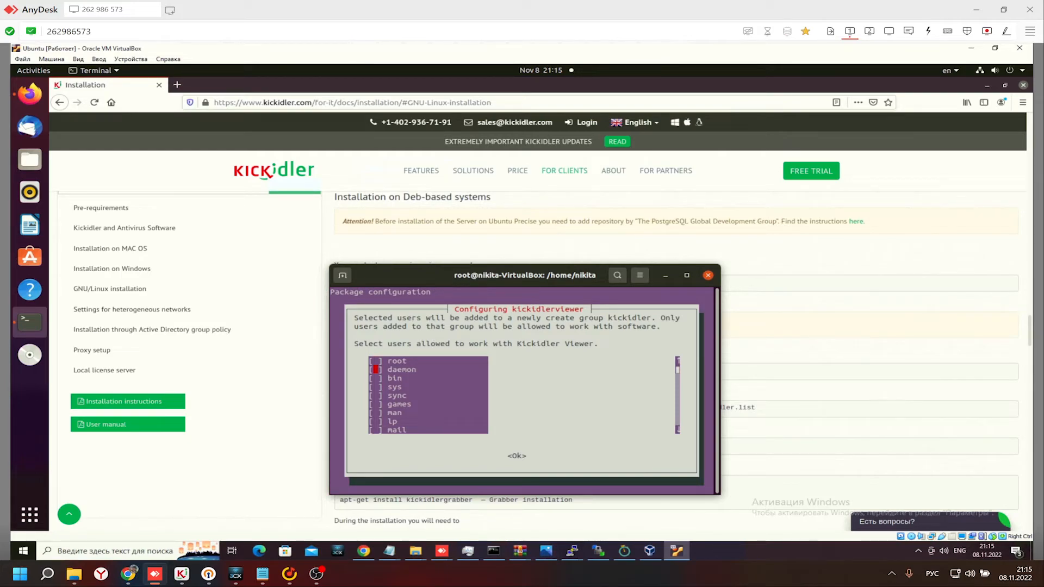
# Select root and bin as Kickidler Viewer users and acknowledge the configuration warning.
pyautogui.press('Up')
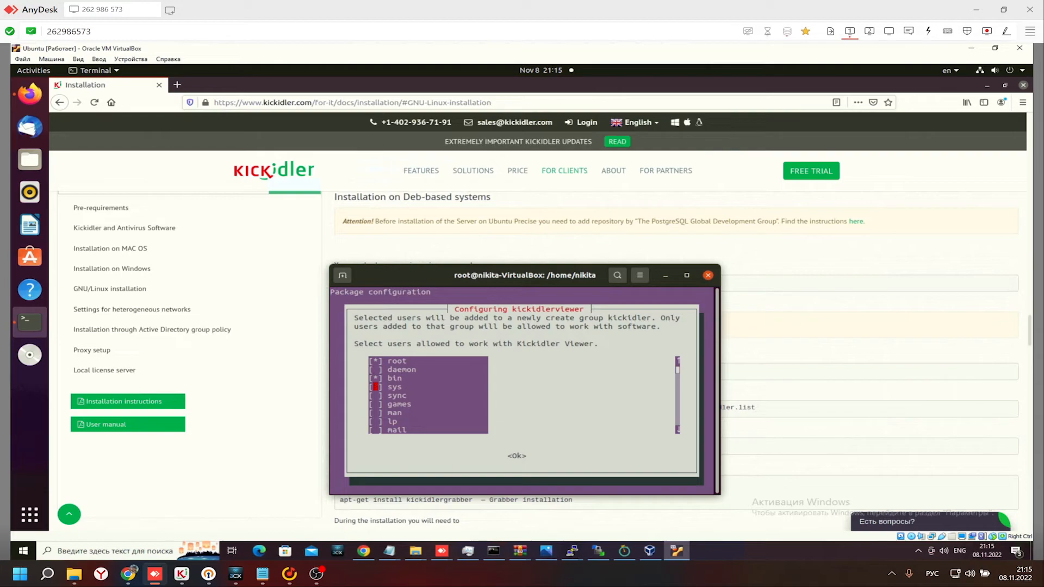
pyautogui.press('Down')
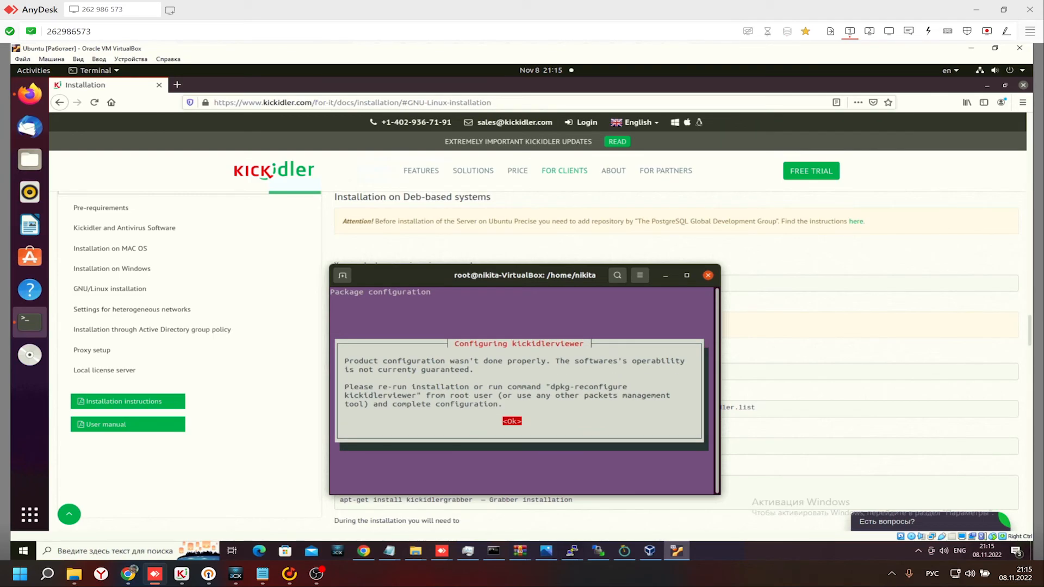
pyautogui.click(511, 421)
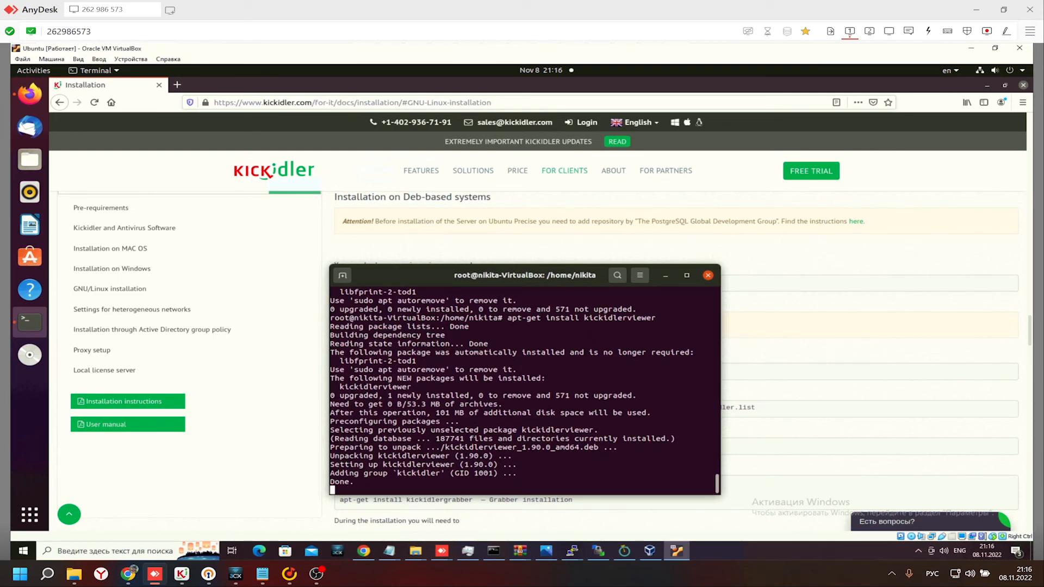